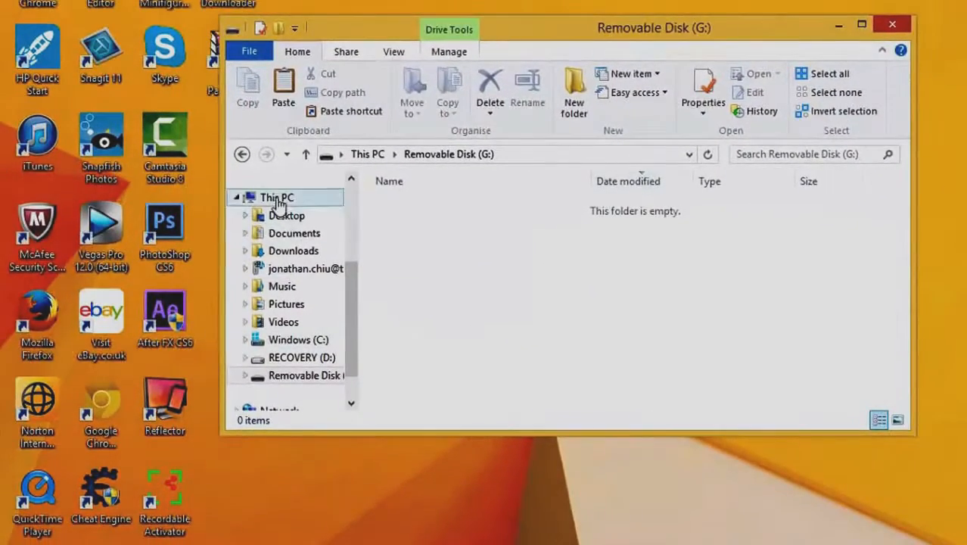
# - Show This PC and select the drives, ending on Windows (C:)
pyautogui.click(276, 197)
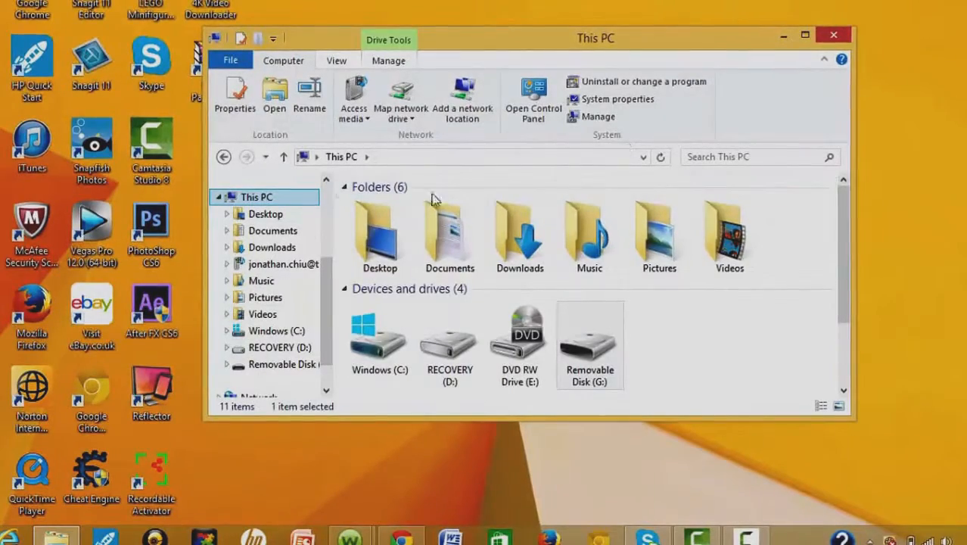
pyautogui.click(589, 340)
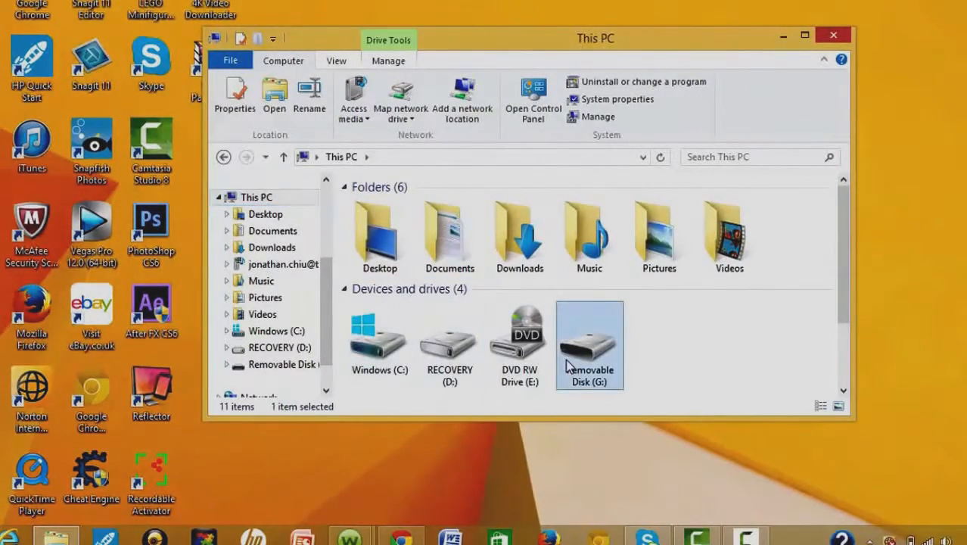
pyautogui.doubleClick(589, 341)
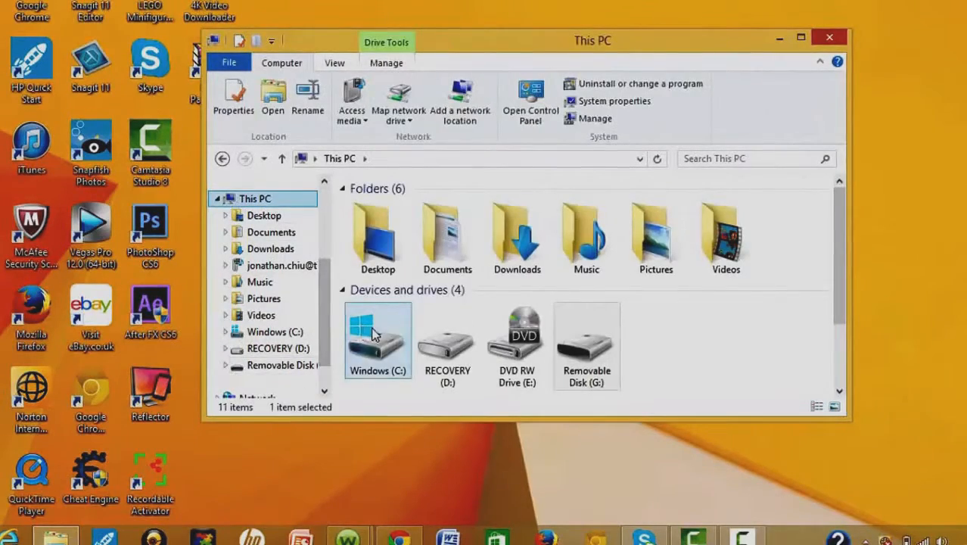
# - Browse from Windows (C:) through Program Files (x86) into the TechSmith folder
pyautogui.doubleClick(377, 340)
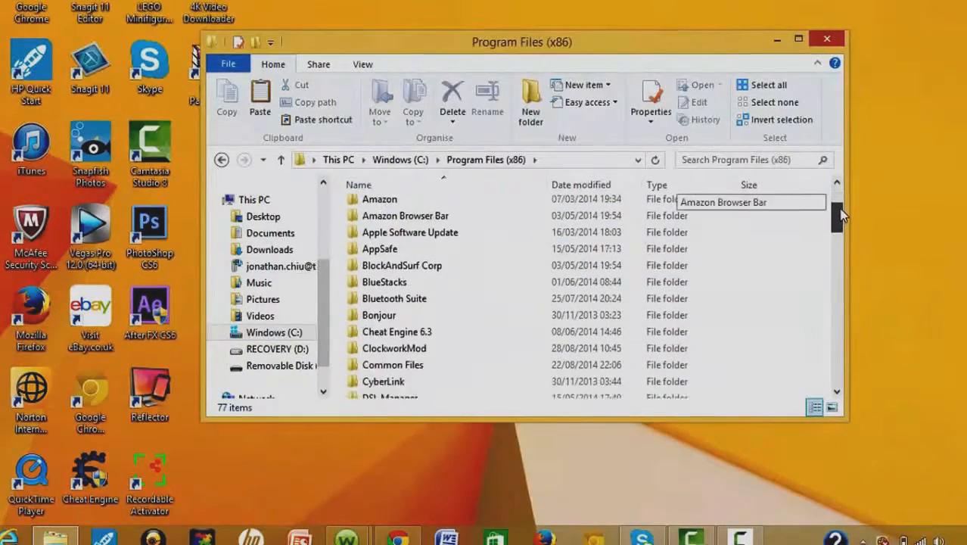
pyautogui.scroll(-3)
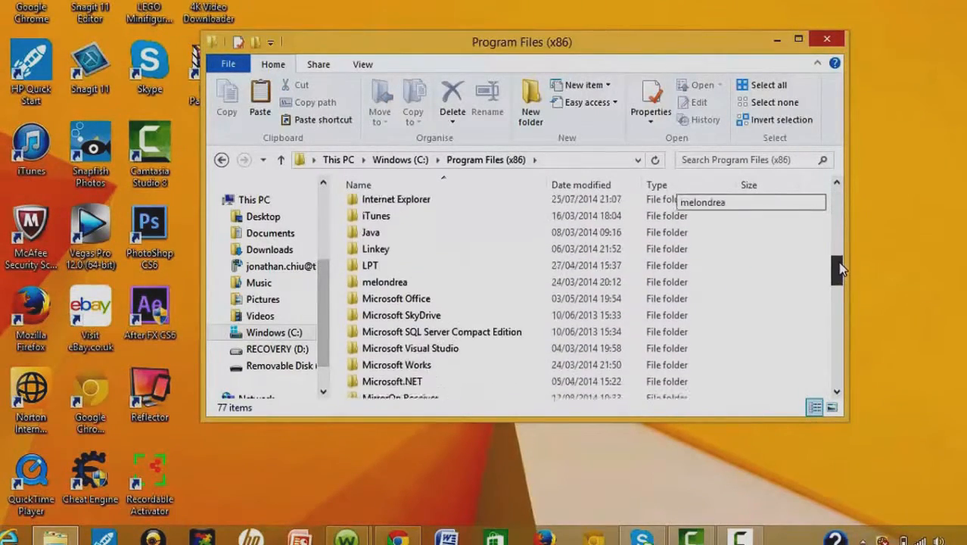
pyautogui.scroll(-3)
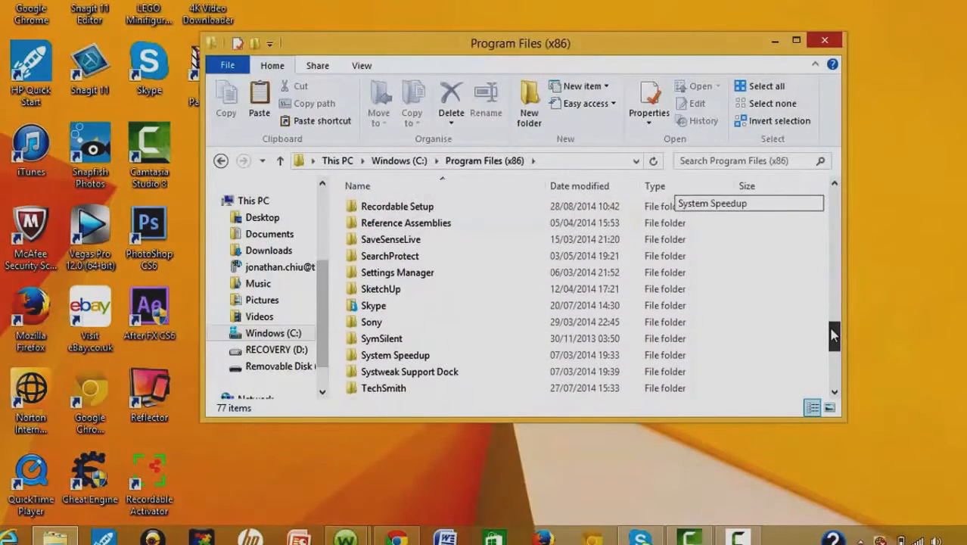
pyautogui.doubleClick(384, 387)
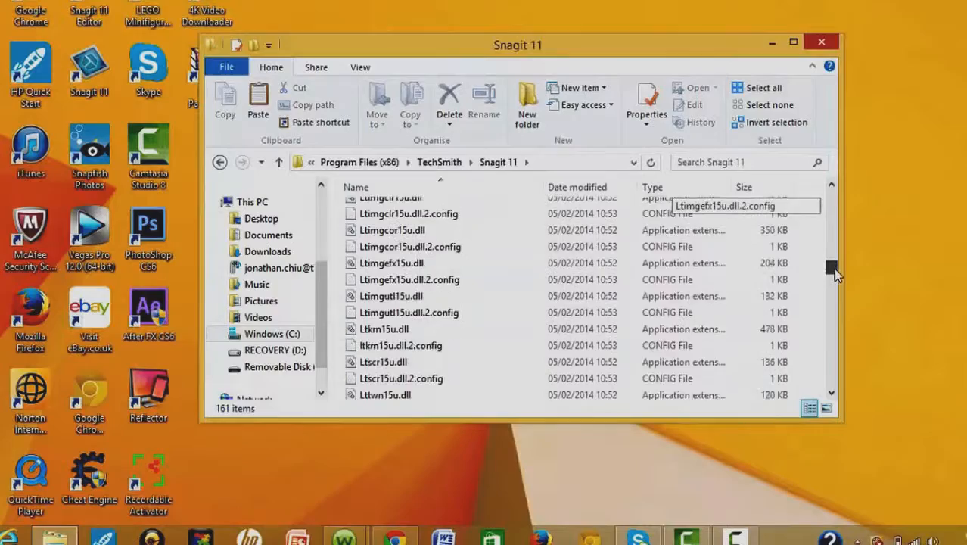
# - Select the Snagit32 application and bring up its context menu to copy it
pyautogui.scroll(-3)
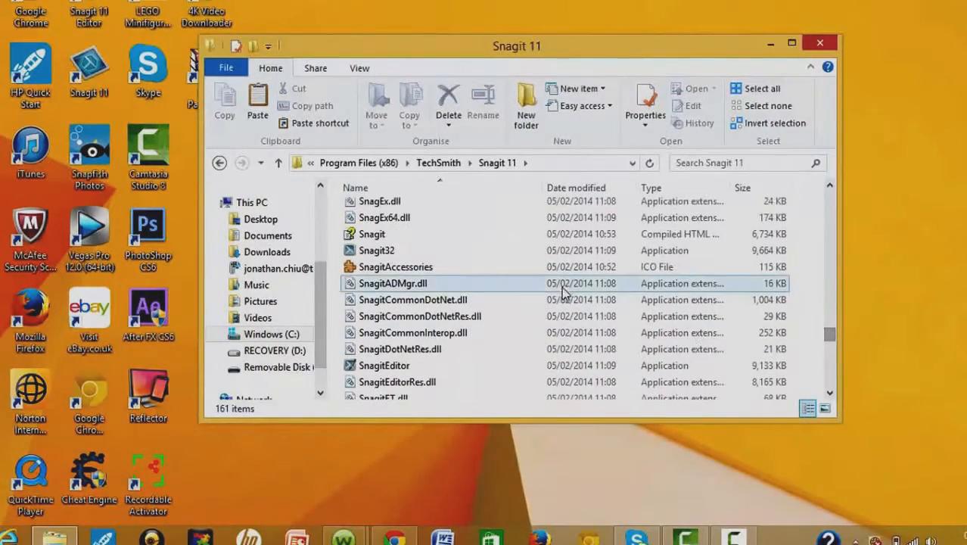
pyautogui.click(376, 251)
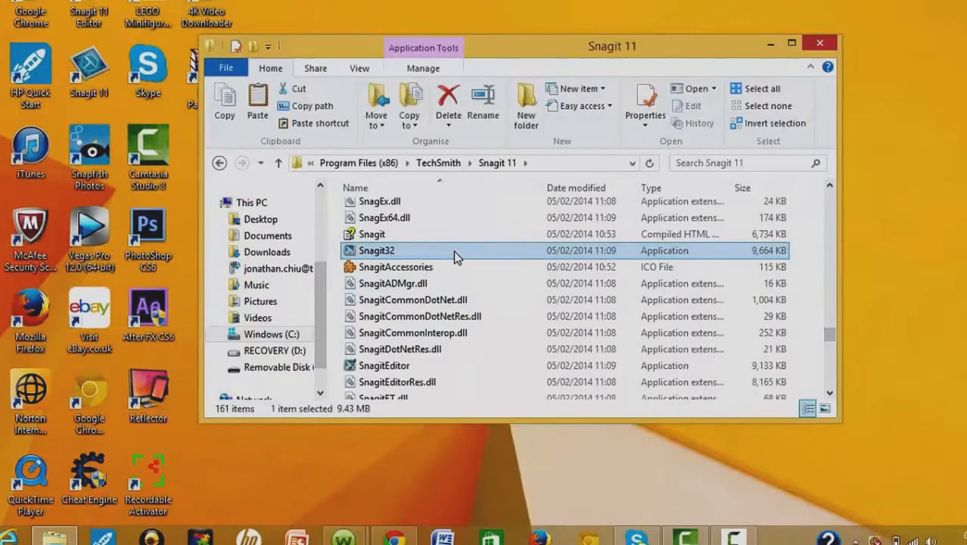
pyautogui.rightClick(376, 250)
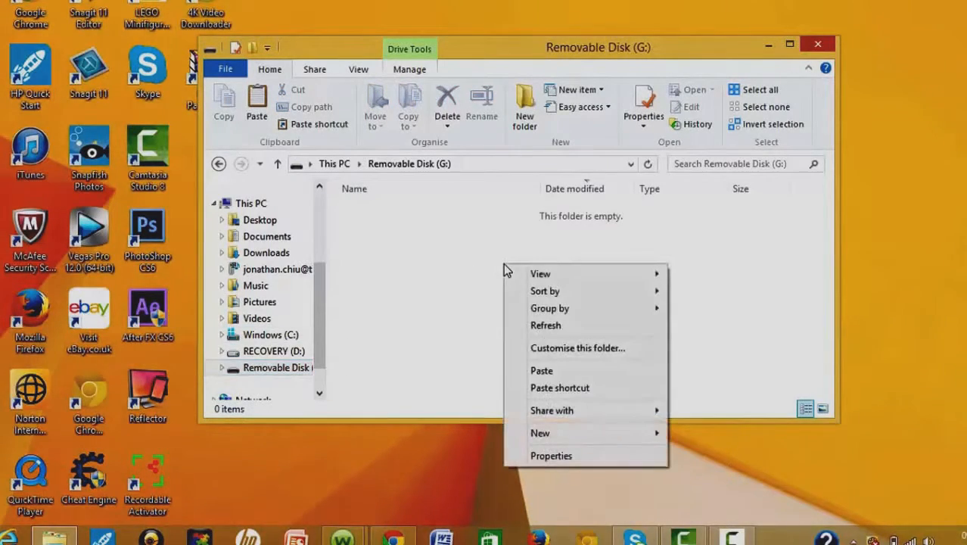
# - Paste Snagit32 (9,664 KB) onto Removable Disk (G:) and clear the selection
pyautogui.click(540, 369)
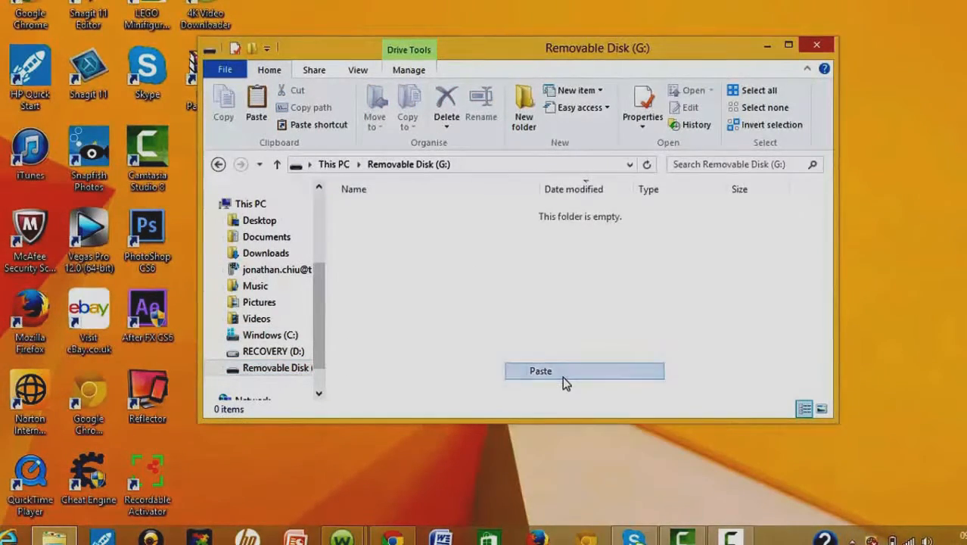
pyautogui.click(540, 370)
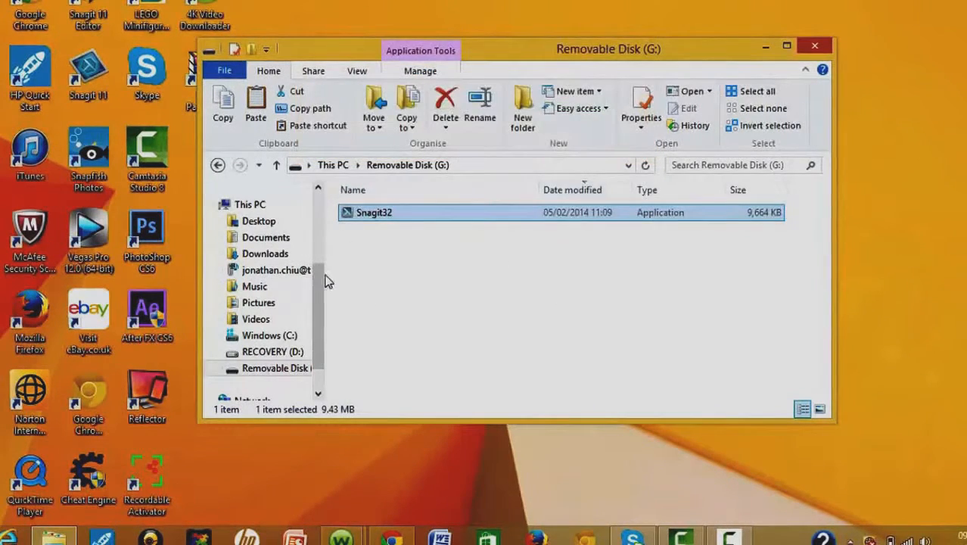
pyautogui.click(547, 286)
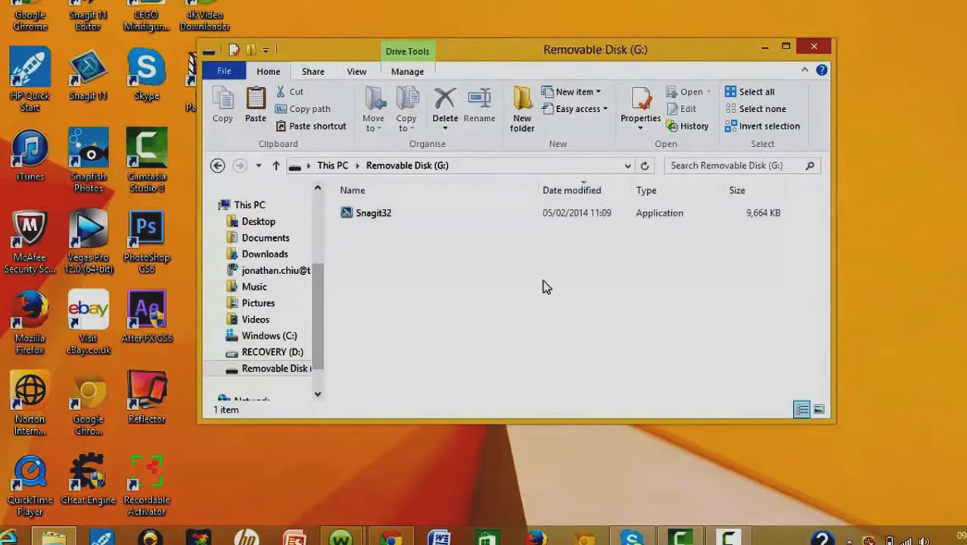
pyautogui.moveTo(655, 247)
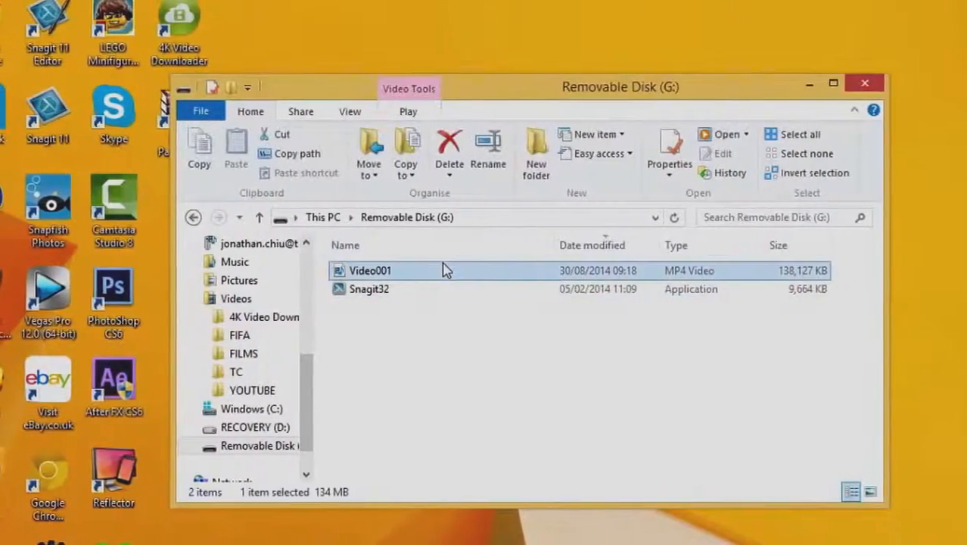
# - Play the Video001 MP4 from the drive in full screen
pyautogui.doubleClick(370, 270)
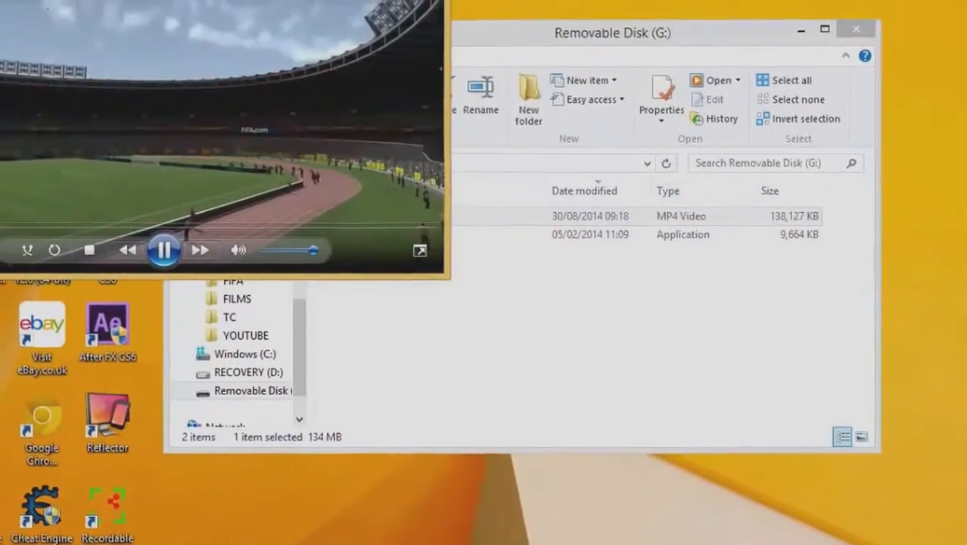
pyautogui.click(419, 250)
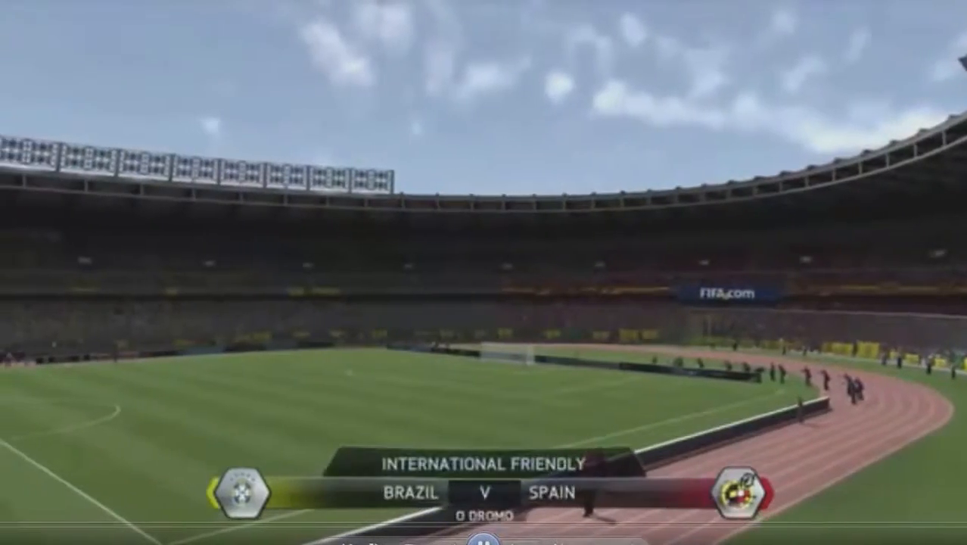